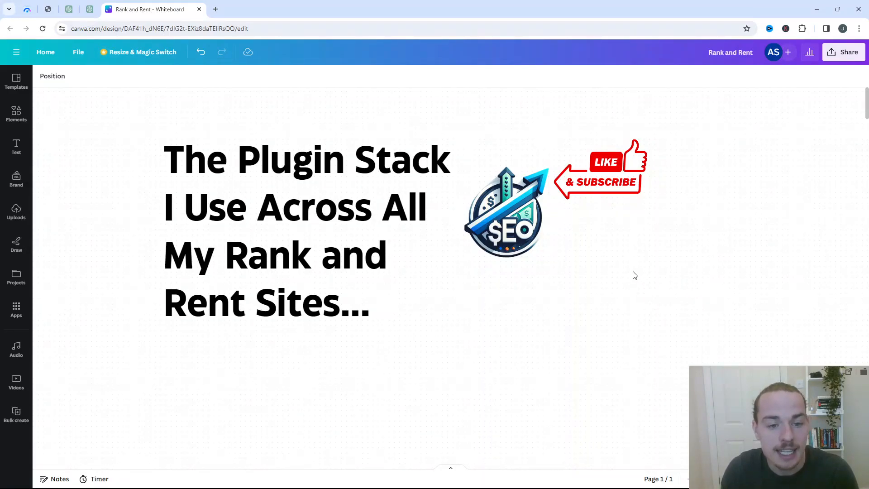
Scroll the Canva whiteboard down to the Plugin Criteria section with its six requirements.
{"action": "scroll", "scroll_direction": "down", "scroll_amount": 3}
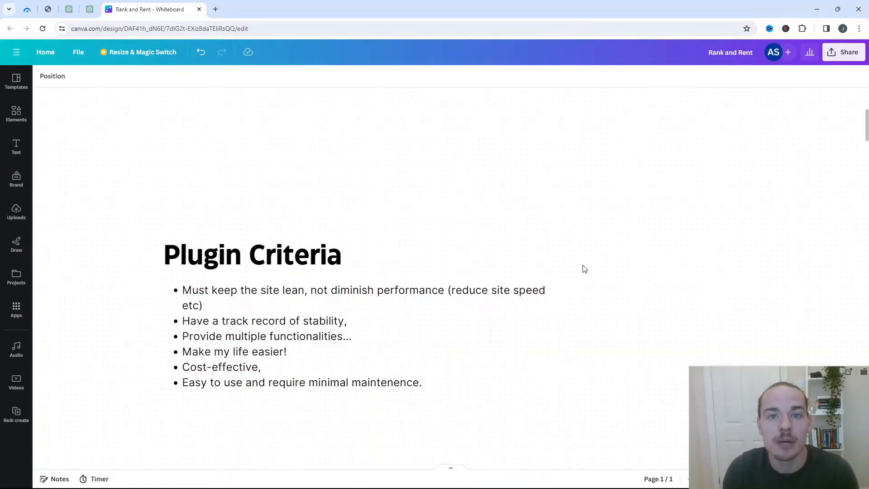
{"action": "mouse_move", "coordinate": [611, 261]}
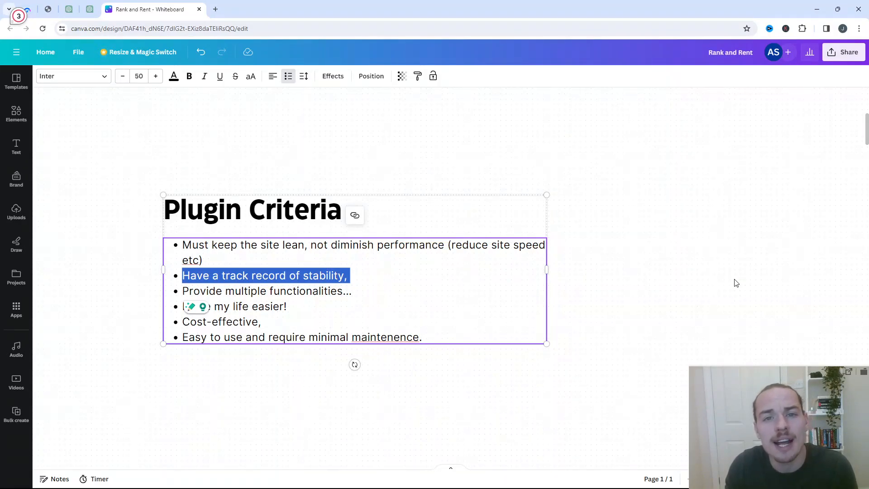
{"action": "mouse_move", "coordinate": [732, 283]}
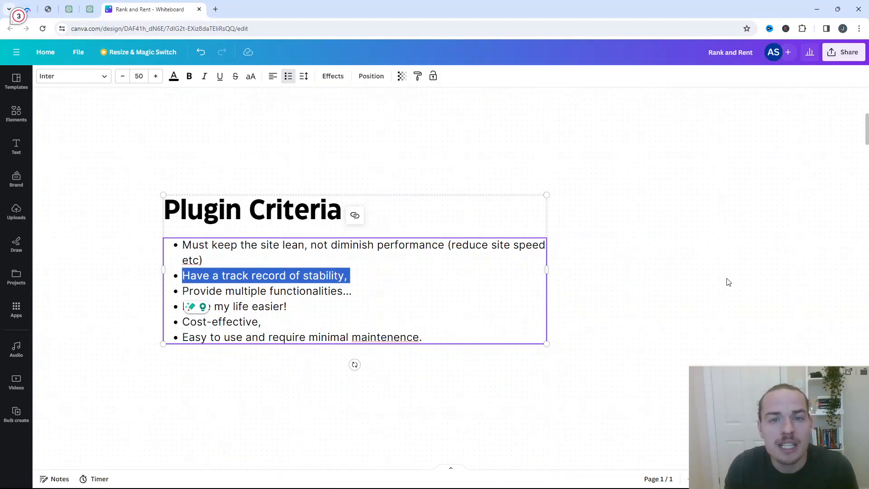
{"action": "mouse_move", "coordinate": [328, 297]}
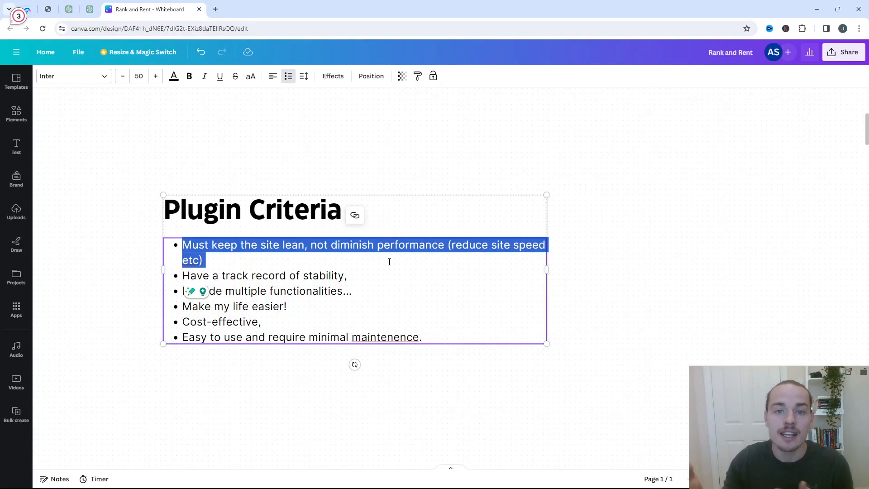
{"action": "left_click", "coordinate": [352, 290]}
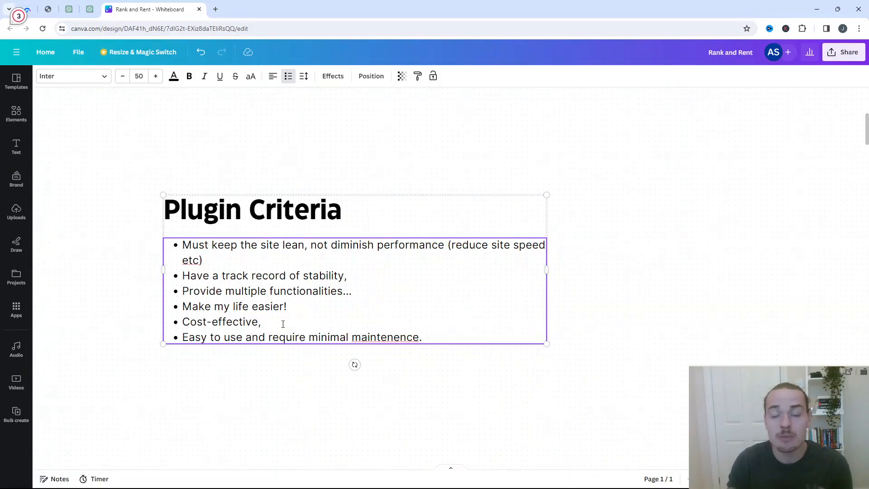
{"action": "left_click", "coordinate": [262, 321]}
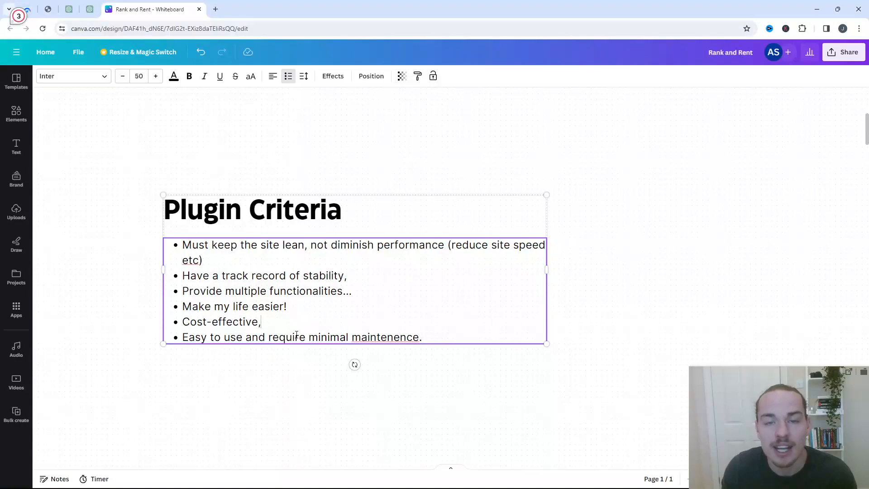
{"action": "triple_click", "coordinate": [301, 337]}
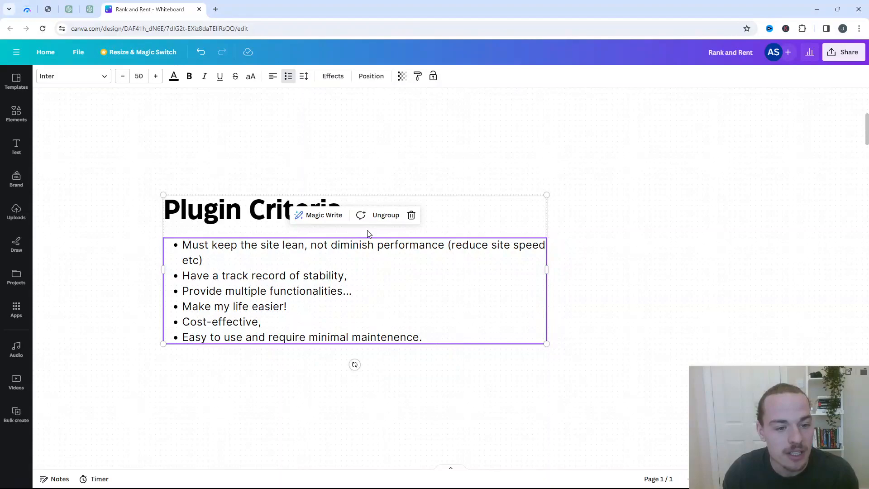
{"action": "mouse_move", "coordinate": [580, 277]}
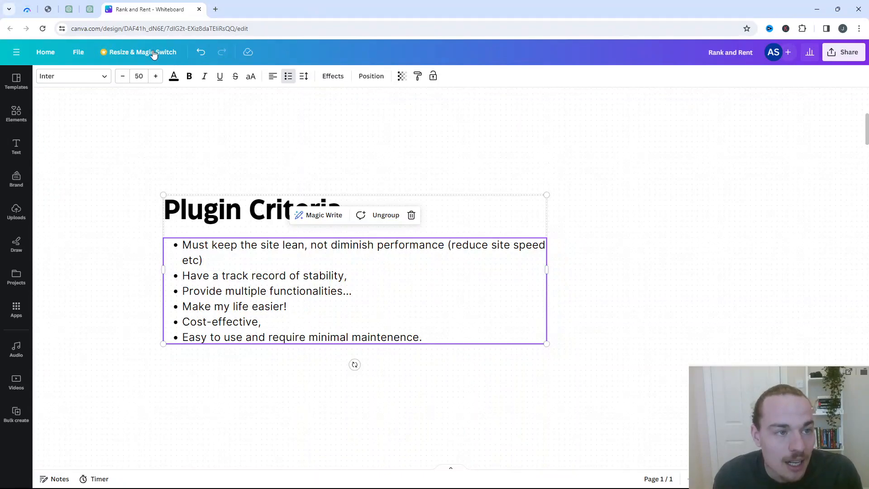
{"action": "mouse_move", "coordinate": [45, 36]}
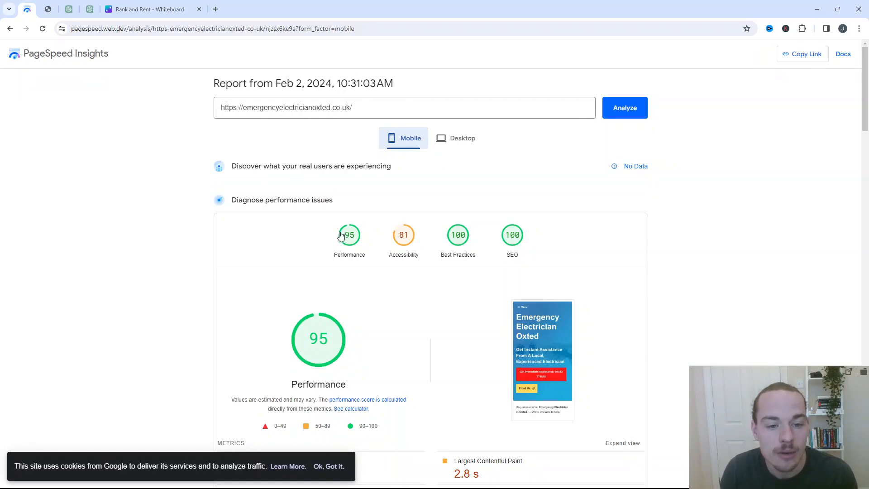
{"action": "mouse_move", "coordinate": [455, 137]}
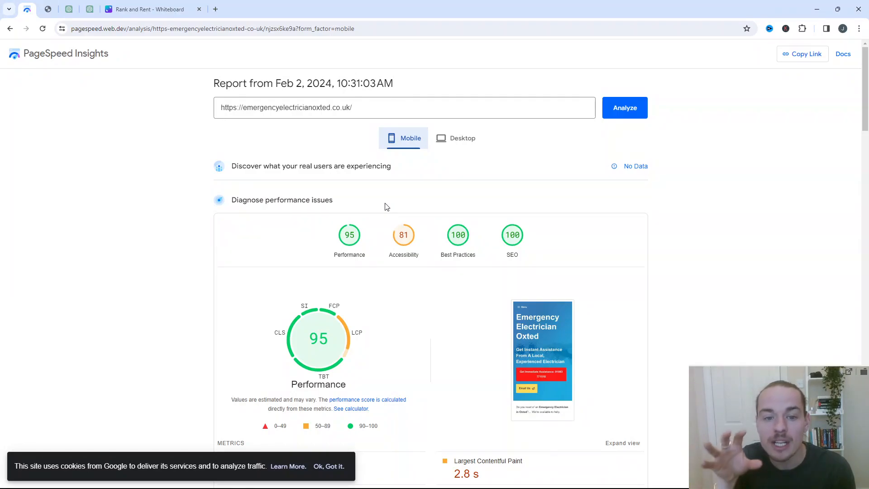
{"action": "mouse_move", "coordinate": [473, 153]}
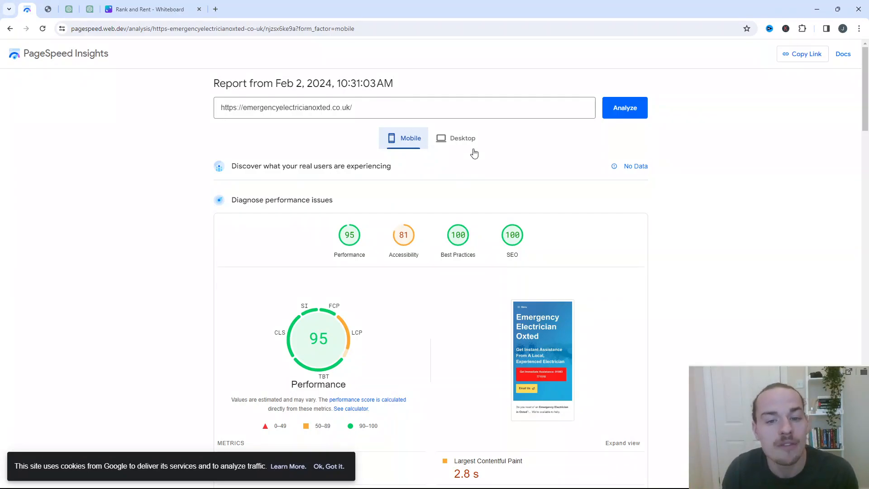
{"action": "left_click", "coordinate": [461, 137]}
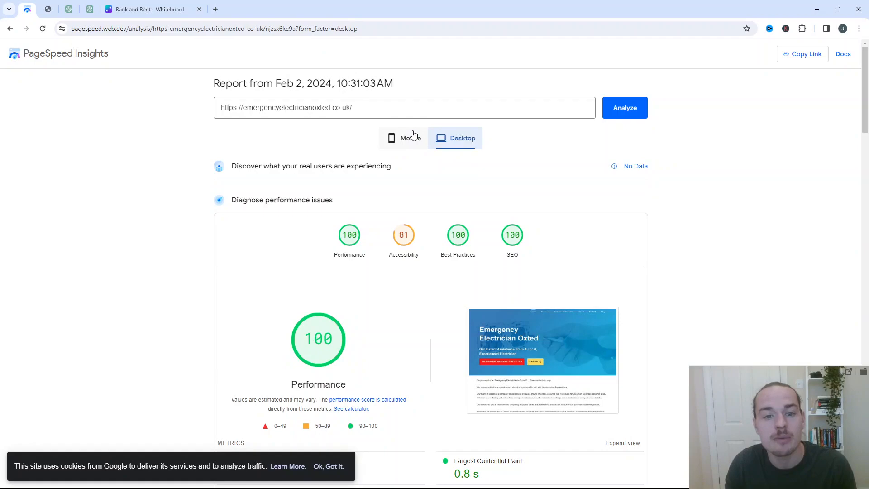
{"action": "left_click", "coordinate": [403, 138]}
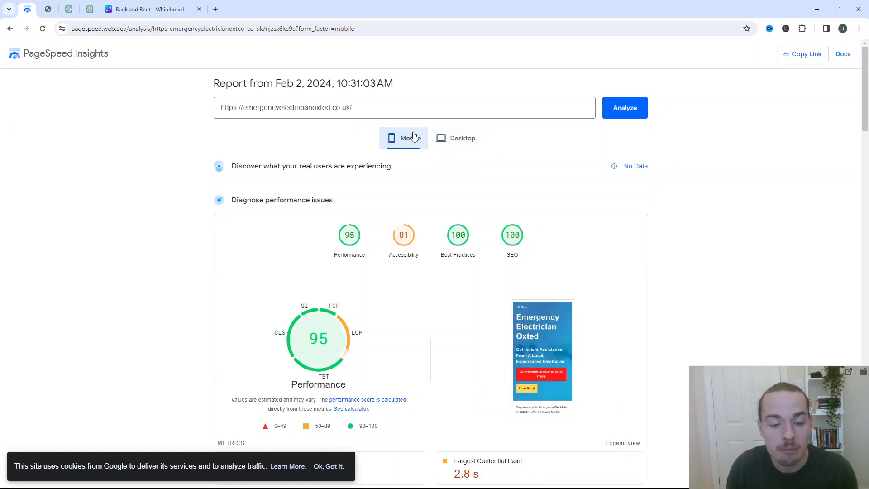
{"action": "mouse_move", "coordinate": [555, 305]}
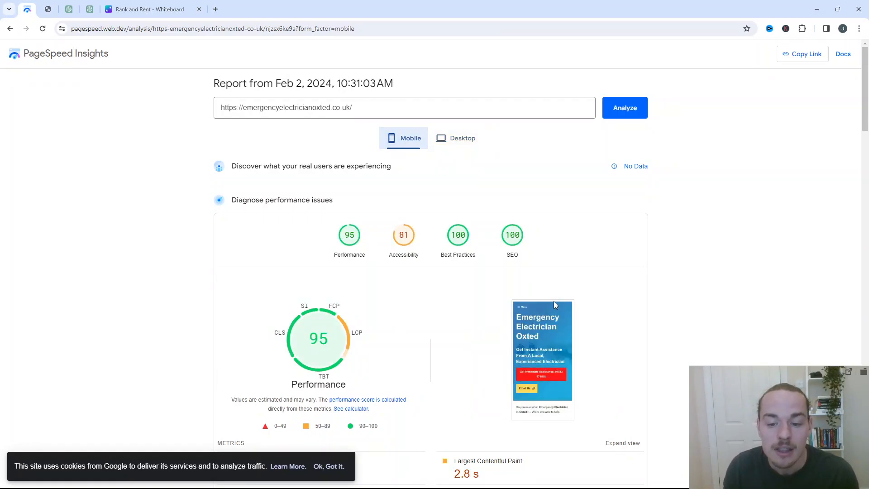
{"action": "mouse_move", "coordinate": [535, 338]}
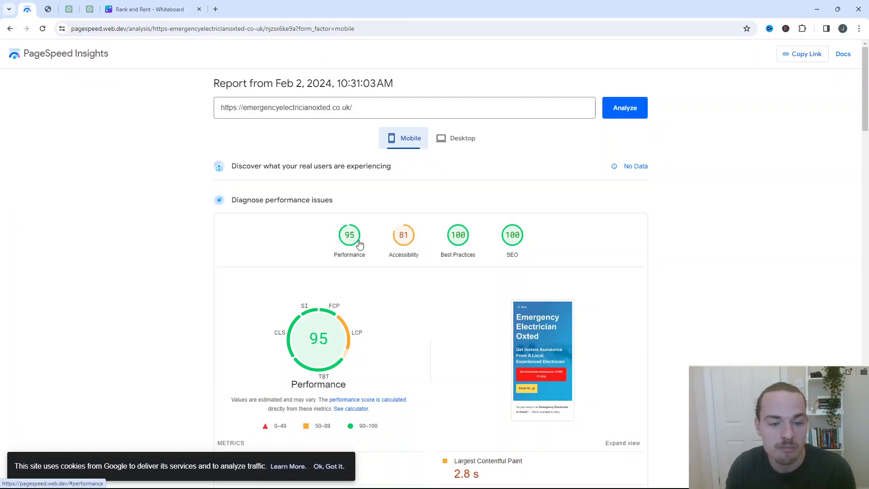
{"action": "mouse_move", "coordinate": [438, 243]}
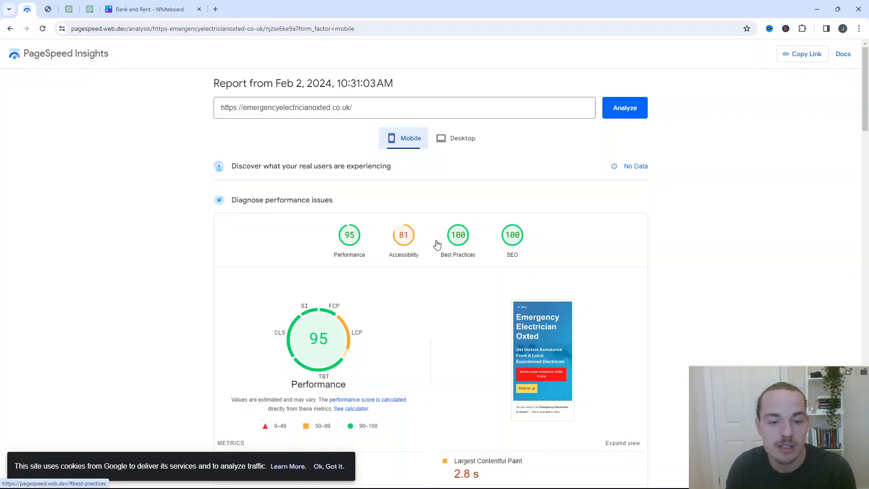
{"action": "mouse_move", "coordinate": [568, 262]}
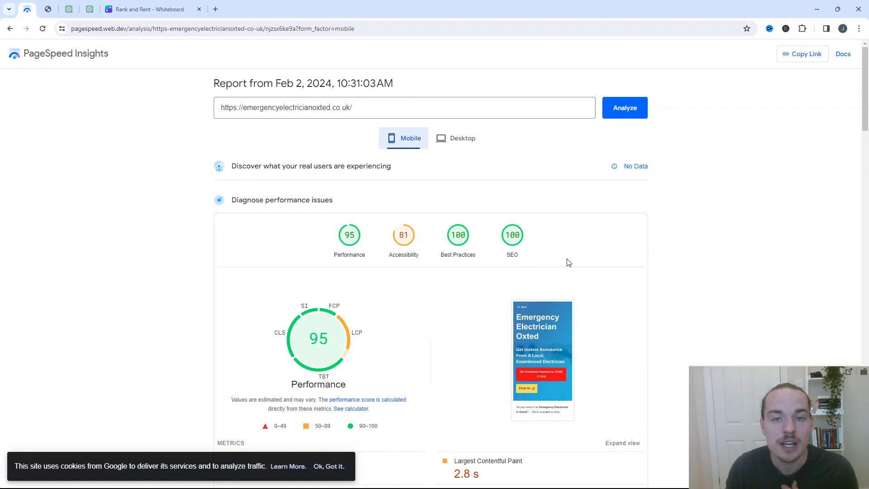
{"action": "mouse_move", "coordinate": [572, 258]}
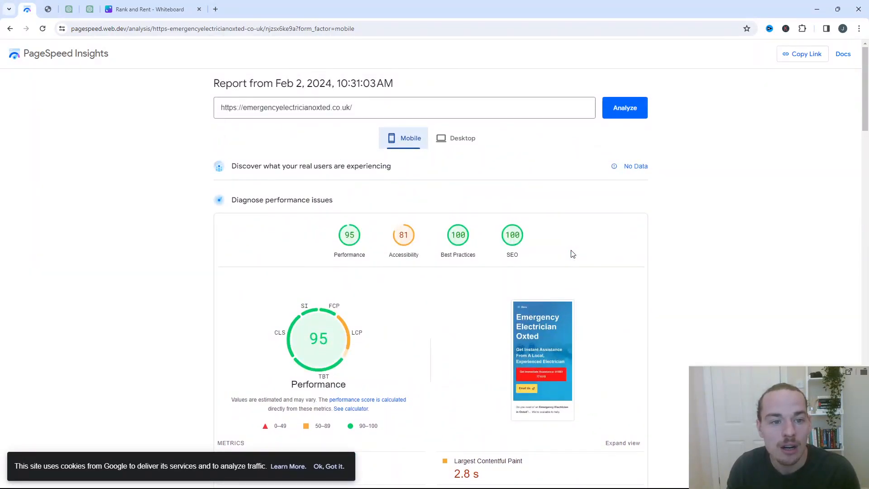
{"action": "mouse_move", "coordinate": [421, 191]}
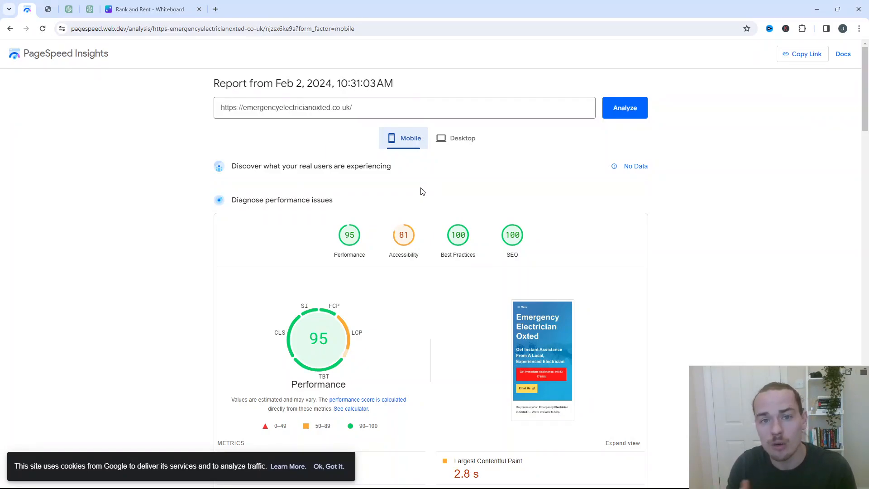
{"action": "mouse_move", "coordinate": [400, 186]}
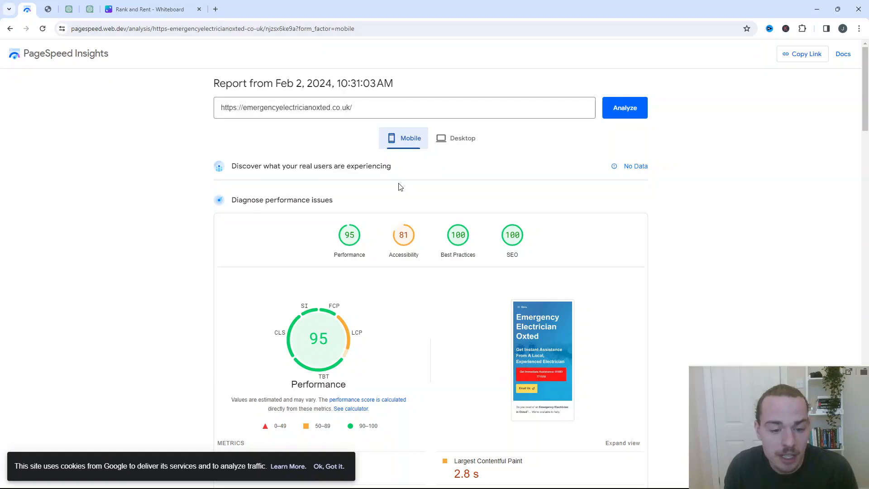
{"action": "mouse_move", "coordinate": [378, 227]}
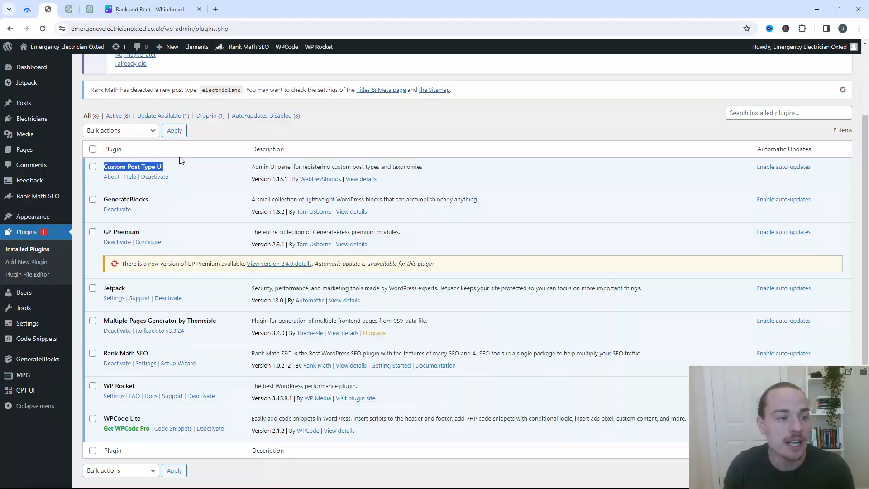
{"action": "mouse_move", "coordinate": [32, 118]}
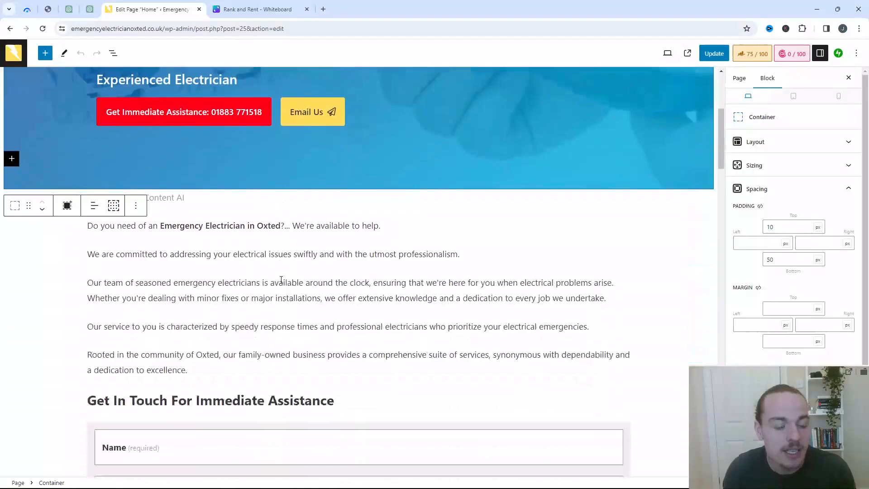
{"action": "scroll", "scroll_direction": "down", "scroll_amount": 3}
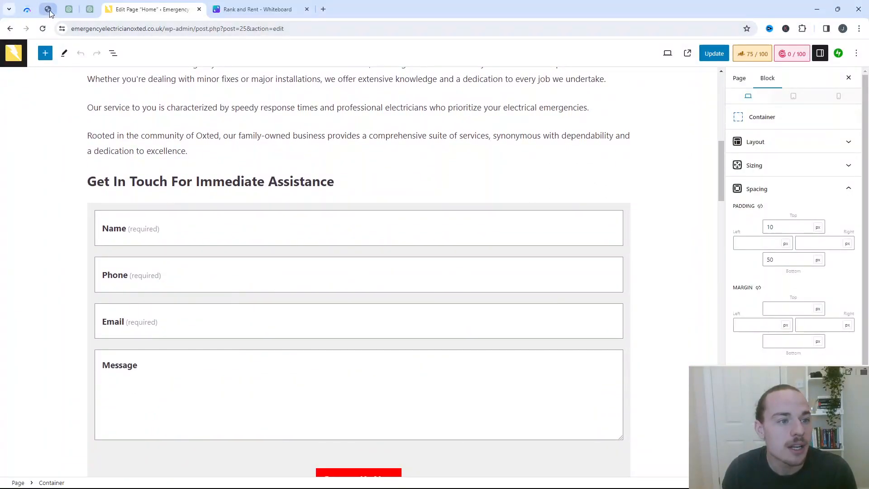
{"action": "left_click", "coordinate": [47, 9]}
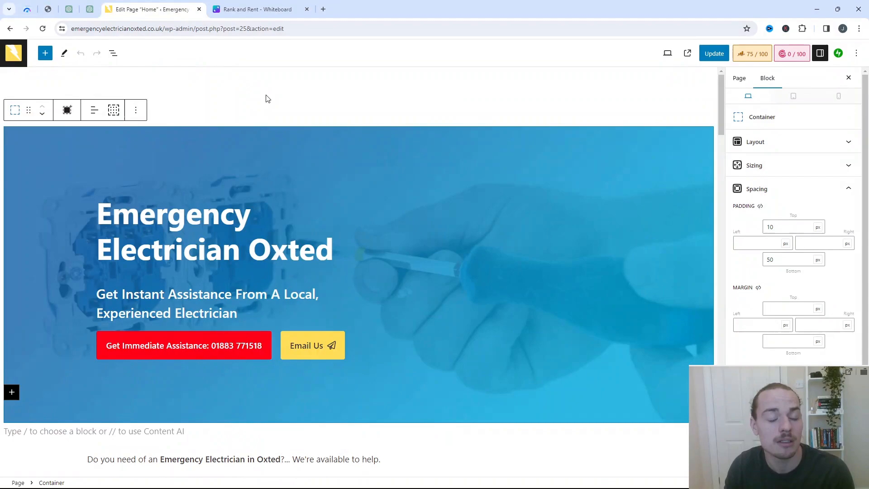
{"action": "mouse_move", "coordinate": [284, 191]}
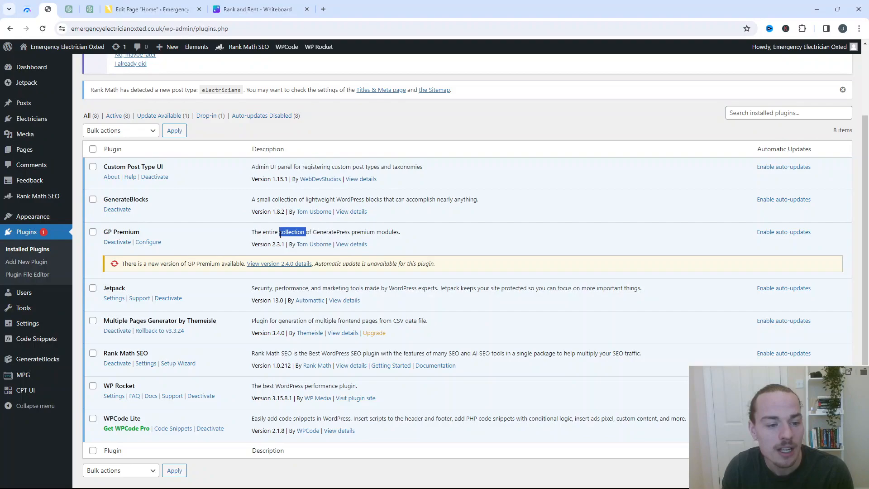
{"action": "mouse_move", "coordinate": [342, 254]}
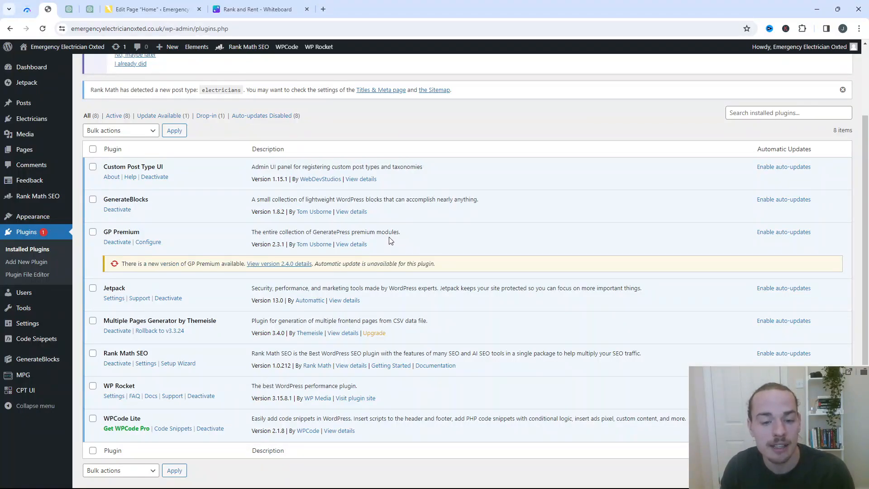
{"action": "mouse_move", "coordinate": [409, 238]}
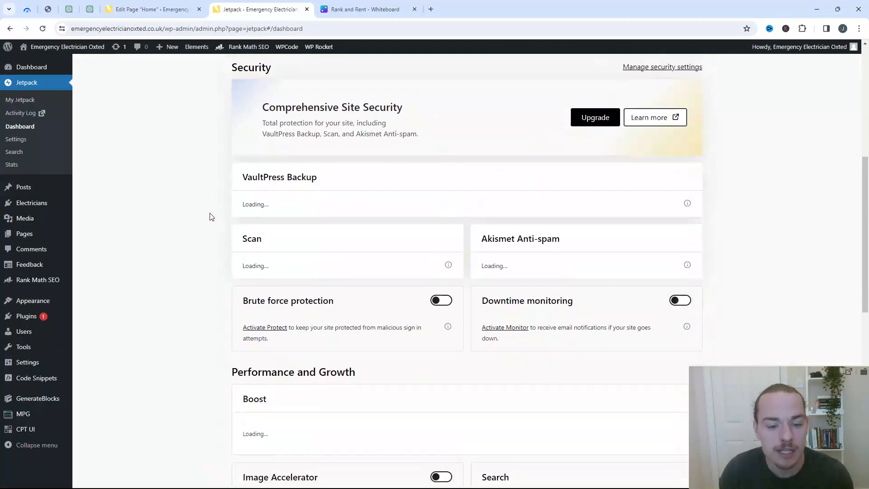
Reach the Jetpack dashboard footer and show the full Jetpack modules list.
{"action": "scroll", "scroll_direction": "down", "scroll_amount": 3}
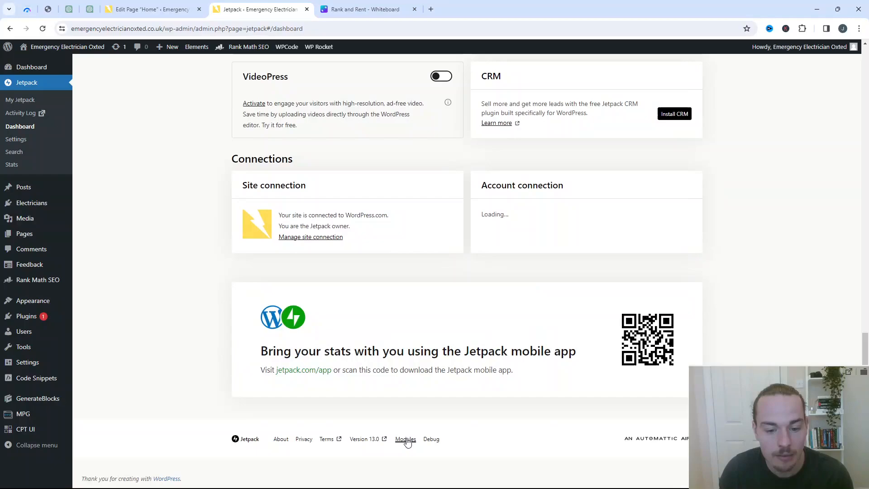
{"action": "scroll", "scroll_direction": "down", "scroll_amount": 3}
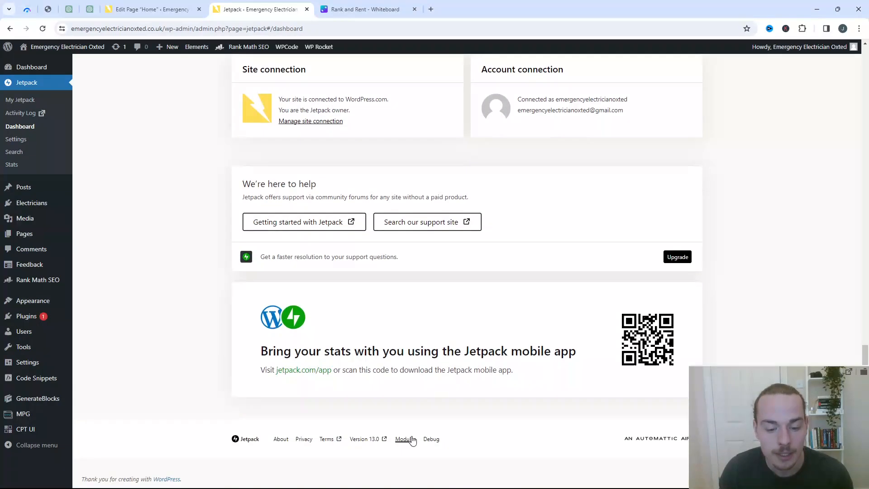
{"action": "left_click", "coordinate": [404, 438]}
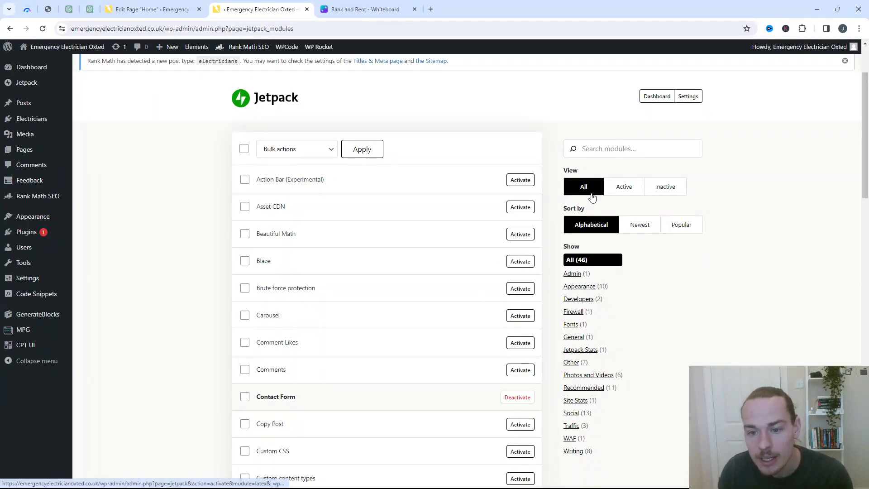
Filter the Jetpack modules list to active ones: Contact Form, Jetpack Stats, WooCommerce Analytics.
{"action": "left_click", "coordinate": [624, 186]}
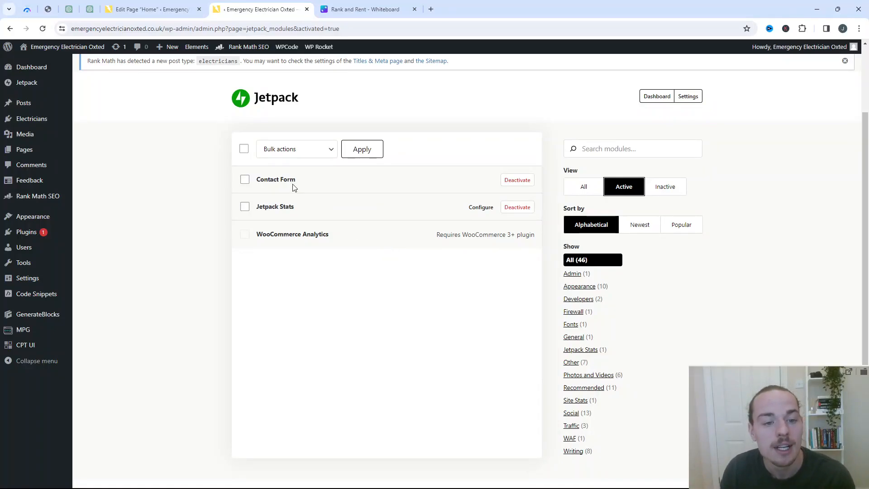
{"action": "mouse_move", "coordinate": [275, 179]}
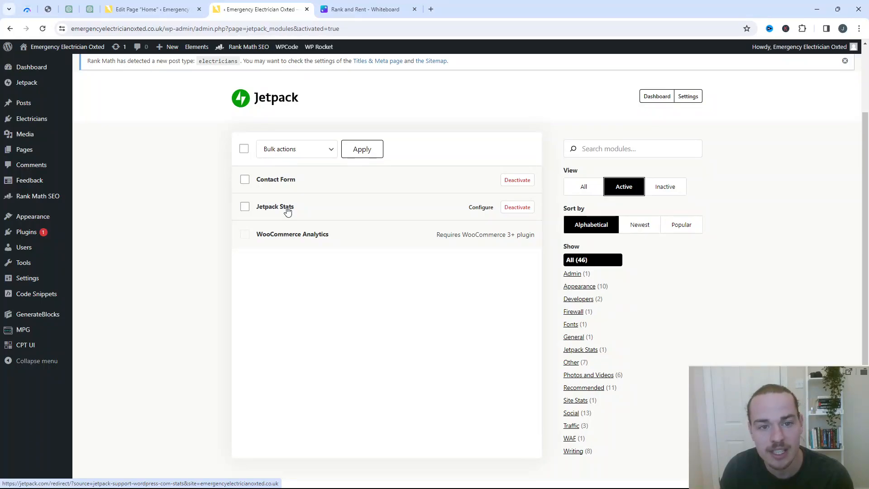
{"action": "mouse_move", "coordinate": [268, 180]}
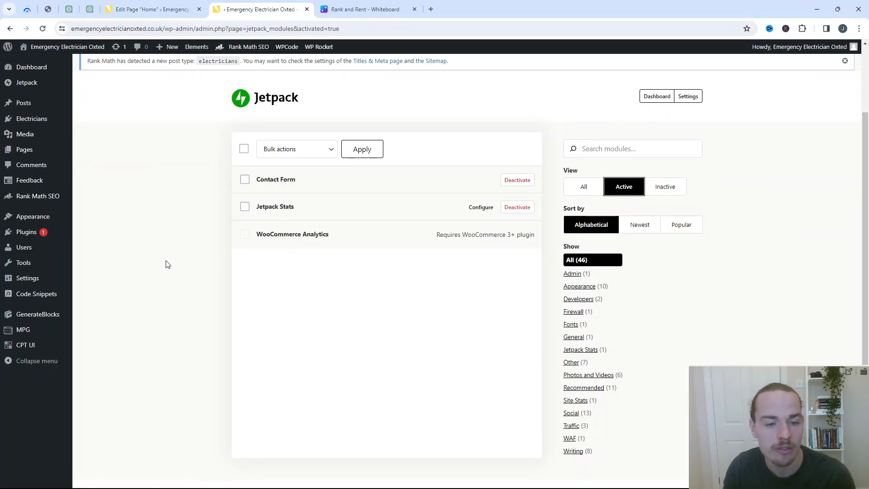
{"action": "mouse_move", "coordinate": [24, 134]}
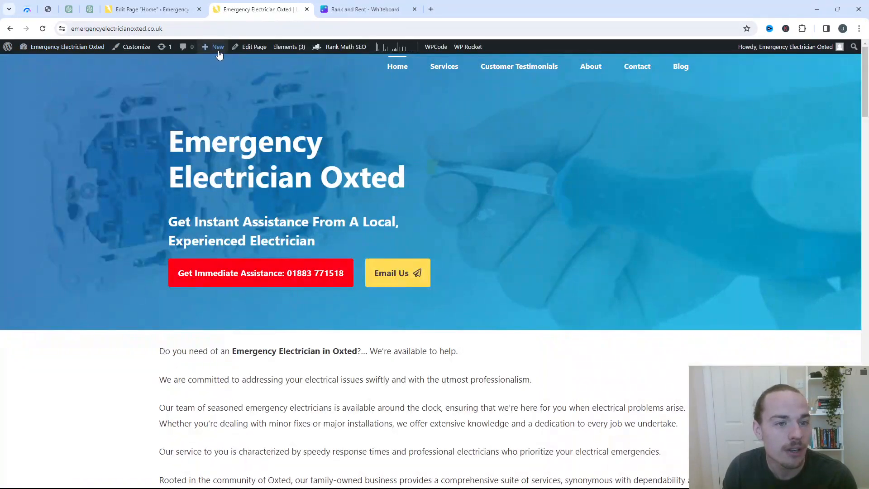
Edit the Home page from the admin bar and scroll down to the contact form block.
{"action": "left_click", "coordinate": [252, 47]}
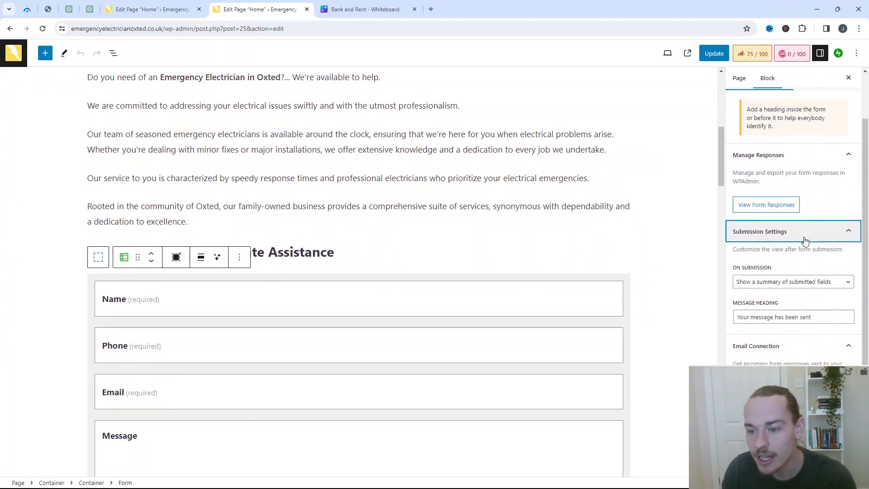
{"action": "scroll", "scroll_direction": "down", "scroll_amount": 3}
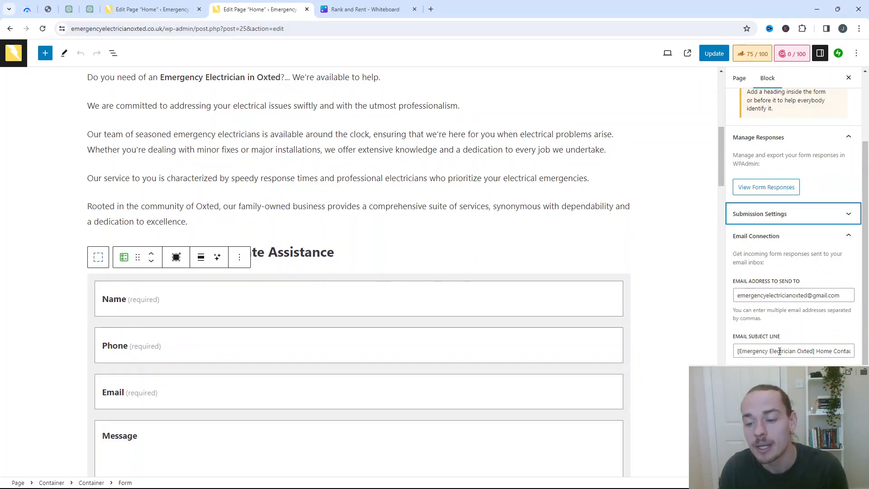
{"action": "left_click", "coordinate": [794, 350]}
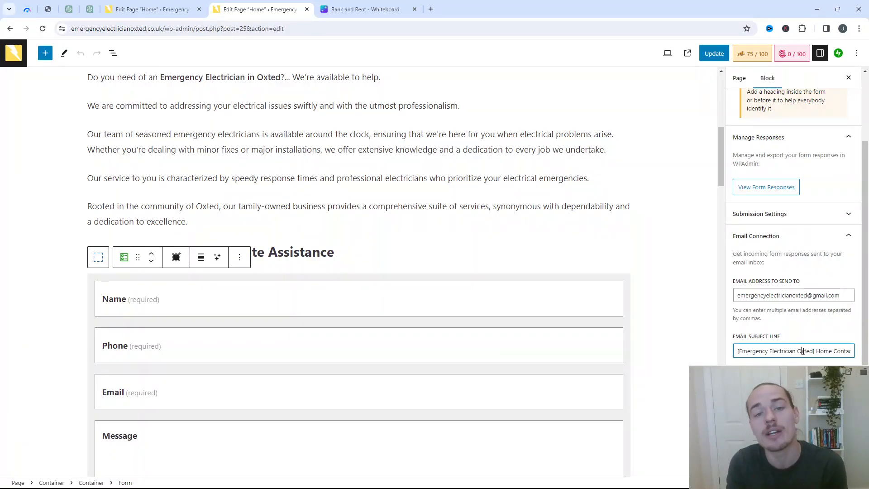
{"action": "double_click", "coordinate": [781, 351]}
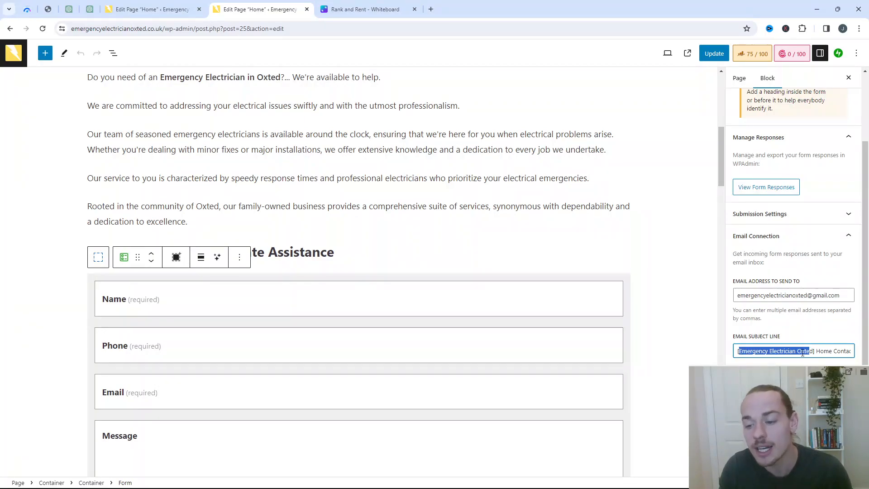
{"action": "double_click", "coordinate": [824, 350]}
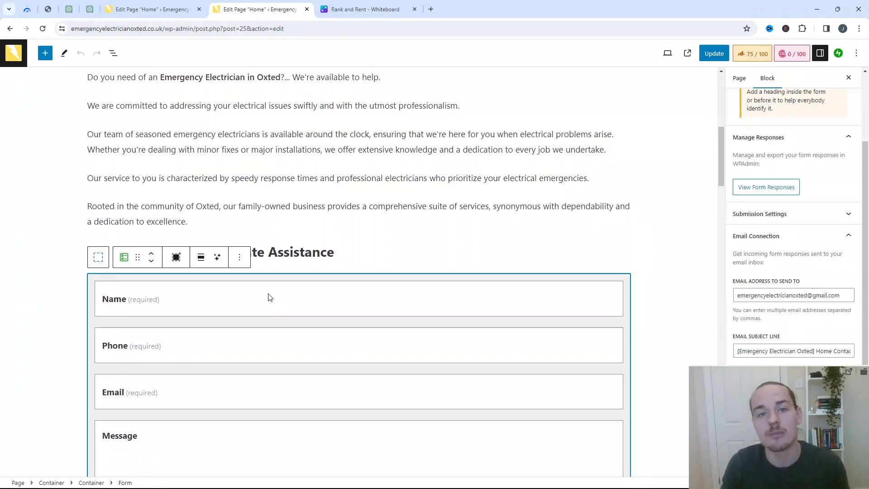
{"action": "mouse_move", "coordinate": [279, 281]}
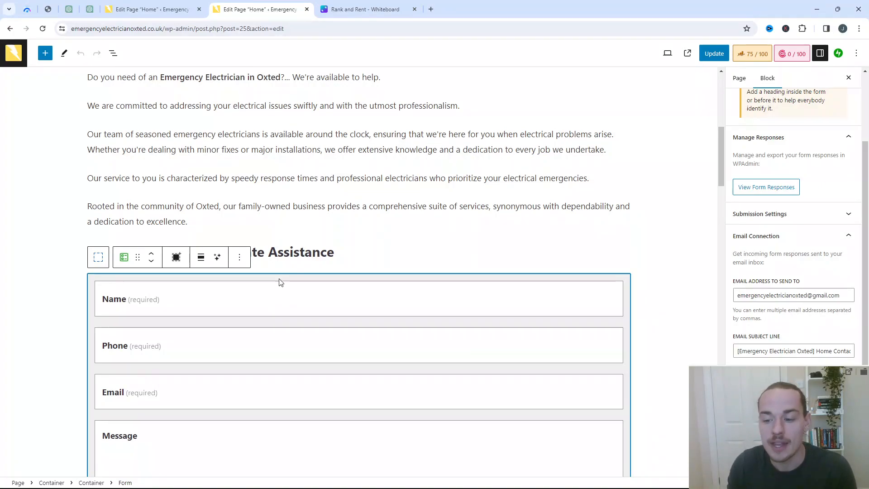
{"action": "left_click", "coordinate": [793, 352]}
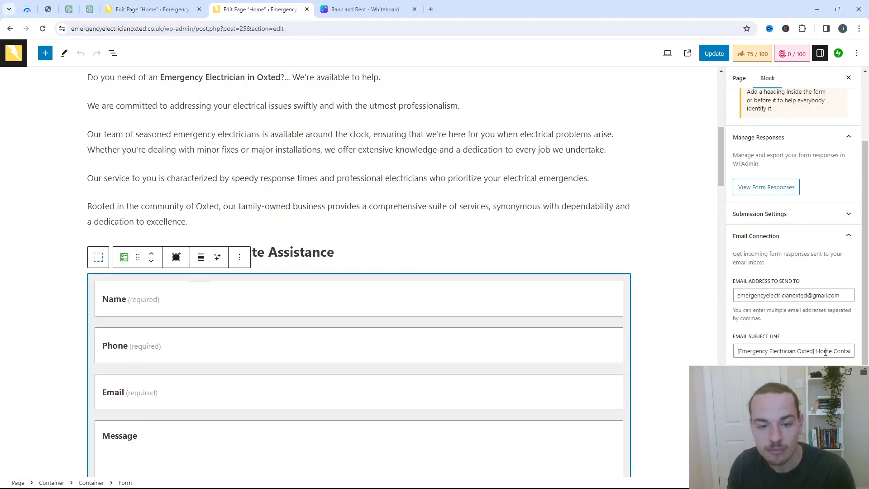
Scroll the Home page editor down to the 'Get In Touch For Immediate Assistance' contact form.
{"action": "scroll", "scroll_direction": "down", "scroll_amount": 3}
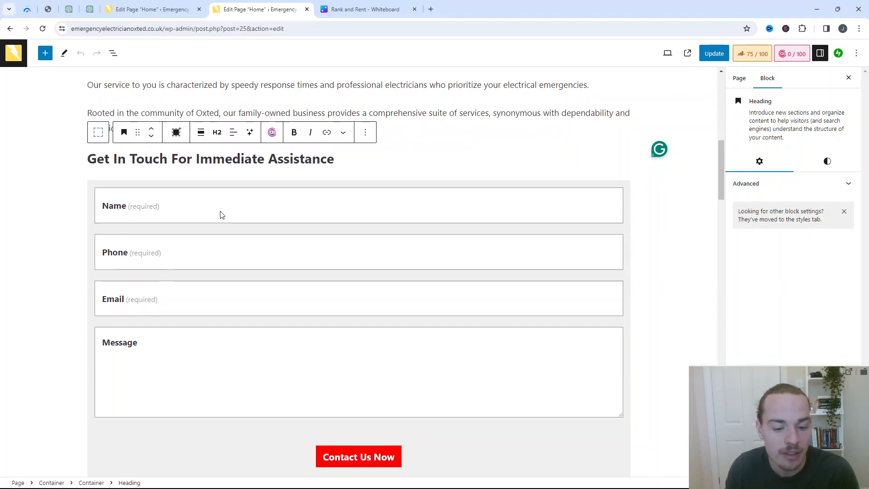
{"action": "scroll", "scroll_direction": "down", "scroll_amount": 3}
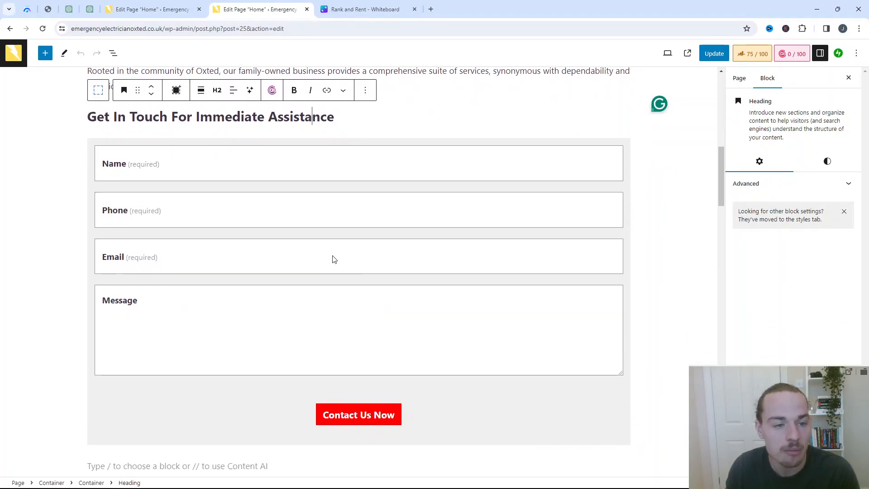
{"action": "mouse_move", "coordinate": [409, 395]}
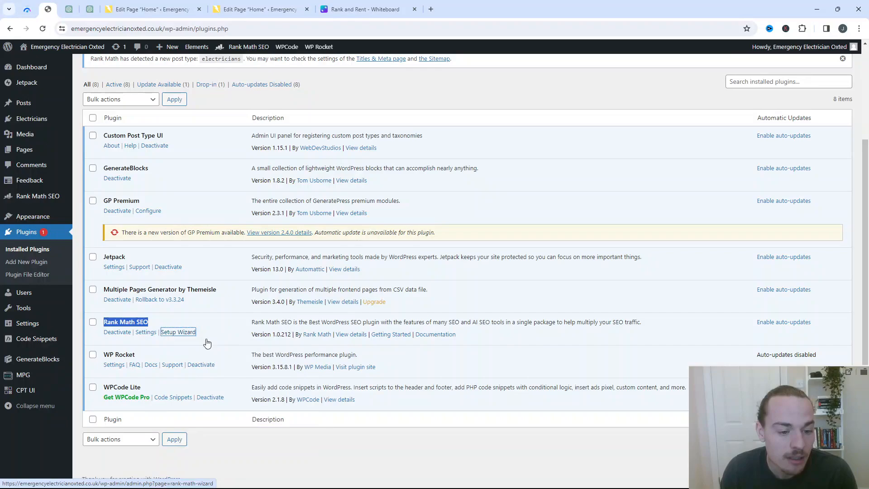
Launch the Rank Math SEO setup wizard from the Plugins page.
{"action": "left_click", "coordinate": [178, 331]}
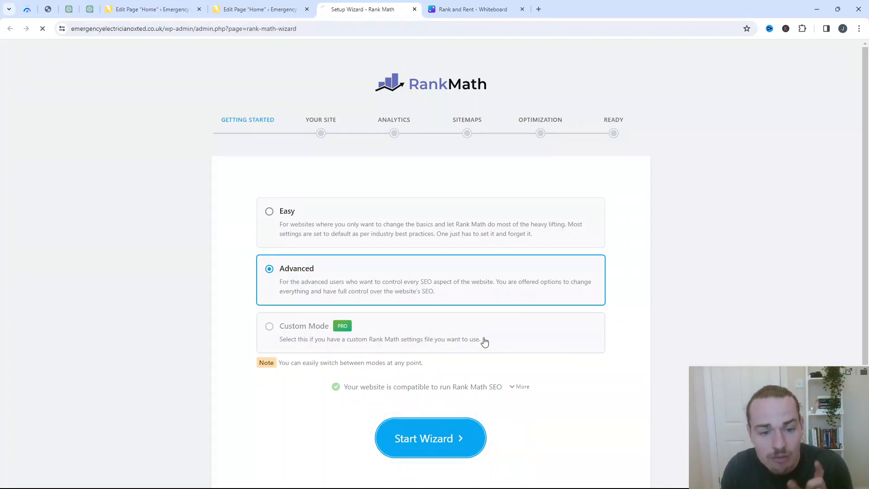
Start the Rank Math wizard in Advanced mode, reaching the Your Site step.
{"action": "left_click", "coordinate": [430, 438]}
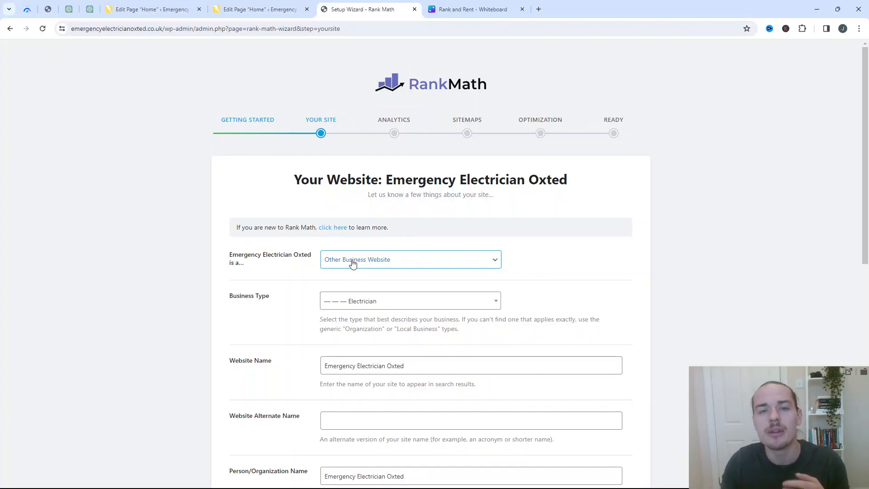
Browse the Your Site website and business type lists, then return to the Home page editor.
{"action": "left_click", "coordinate": [409, 259]}
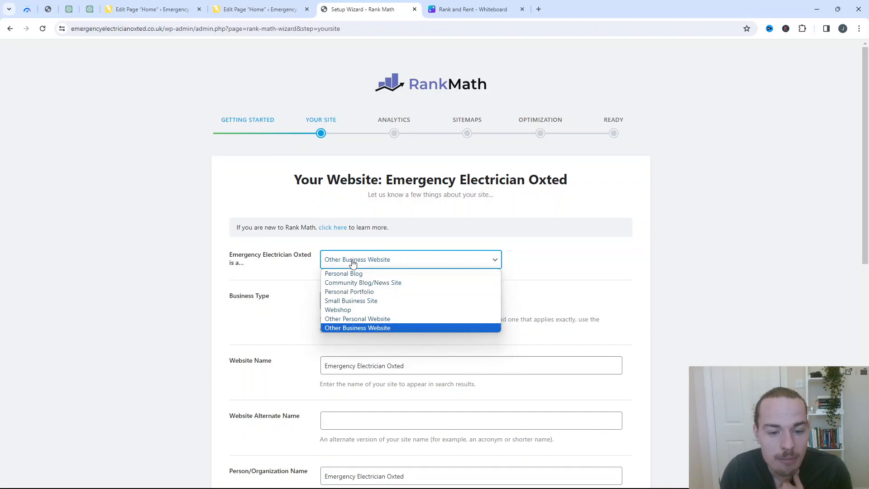
{"action": "left_click", "coordinate": [409, 300]}
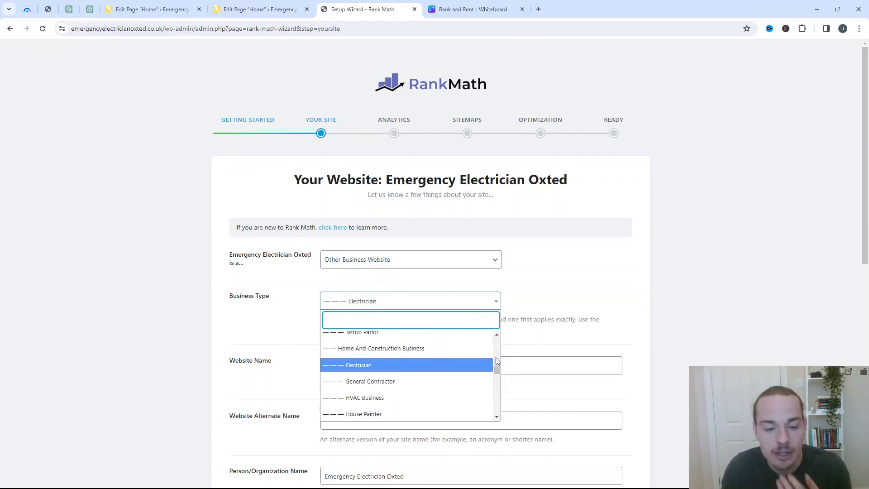
{"action": "scroll", "scroll_direction": "down", "scroll_amount": 3}
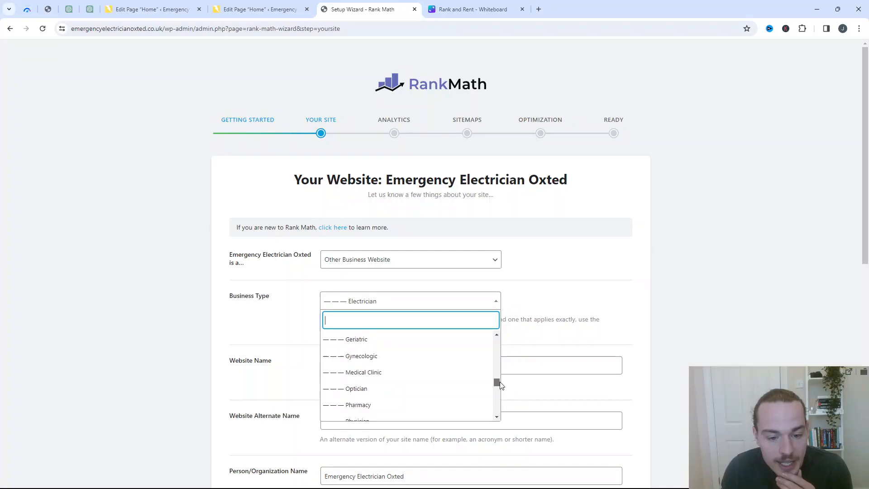
{"action": "scroll", "scroll_direction": "down", "scroll_amount": 3}
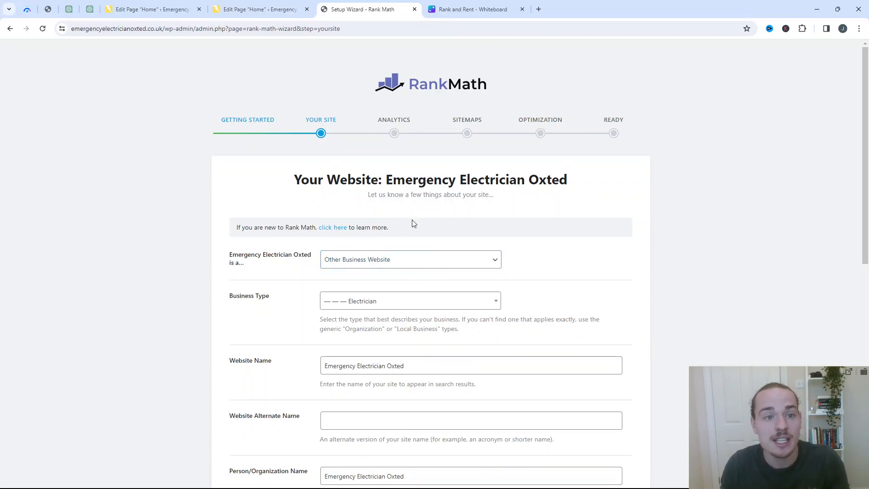
{"action": "left_click", "coordinate": [258, 9]}
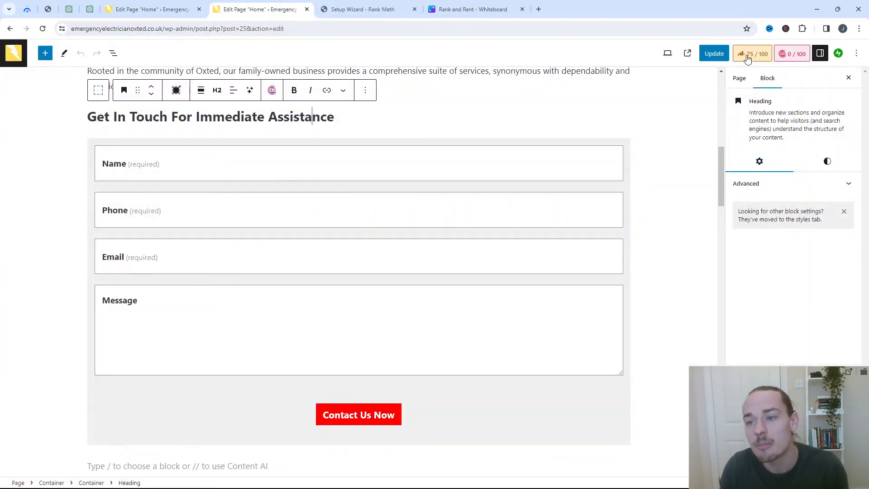
Review the Home page's Rank Math snippet preview at 75/100, then switch to the Plugins list.
{"action": "left_click", "coordinate": [753, 53]}
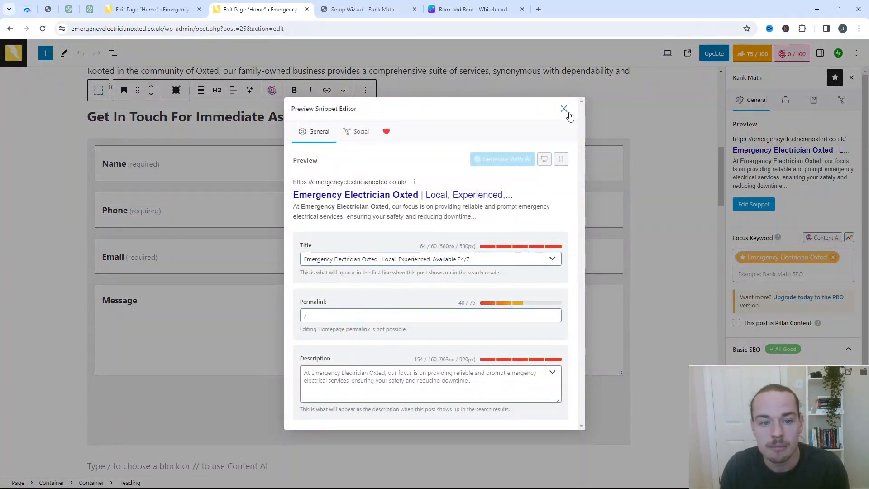
{"action": "left_click", "coordinate": [564, 109]}
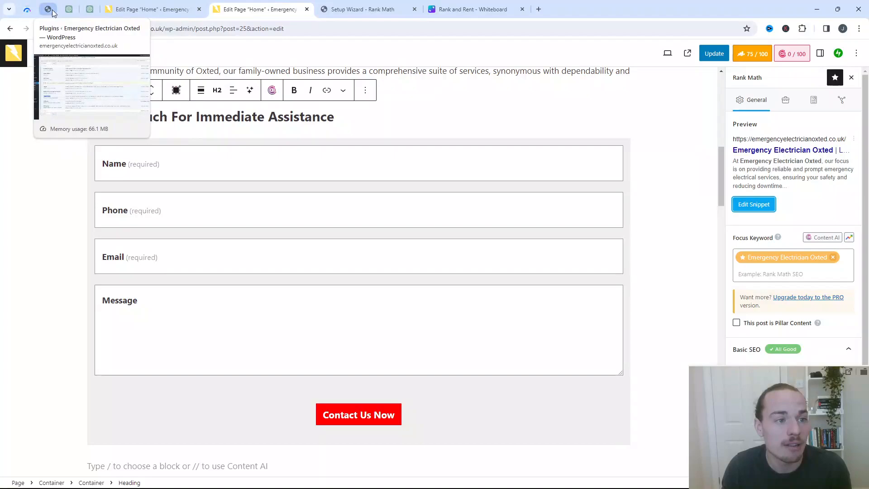
{"action": "left_click", "coordinate": [48, 9]}
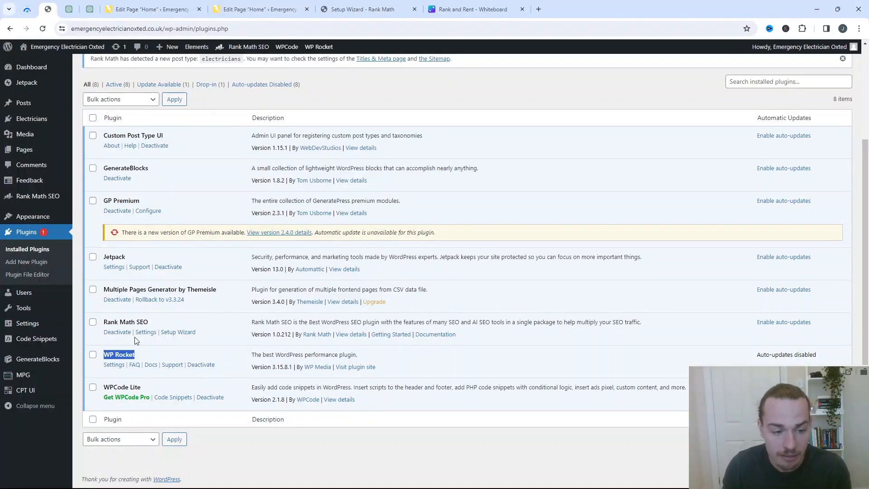
Open WP Rocket's settings from the installed plugins list, landing on File Optimization.
{"action": "left_click", "coordinate": [114, 364]}
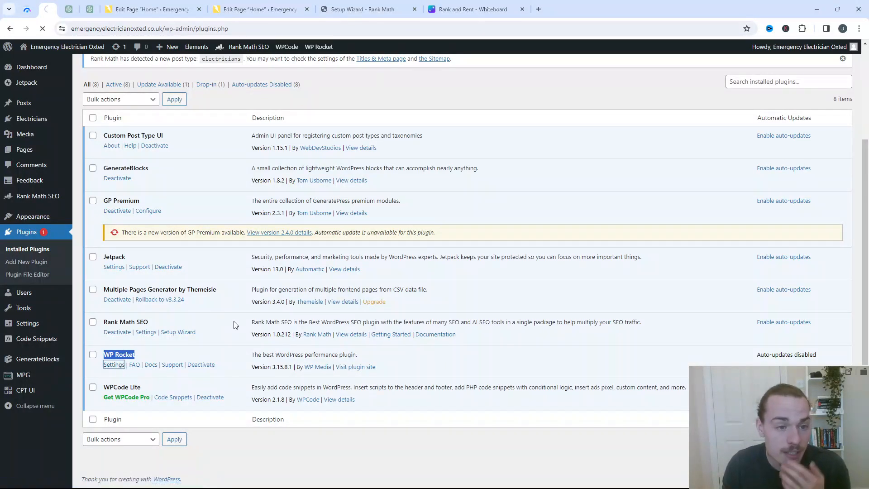
{"action": "left_click", "coordinate": [114, 364]}
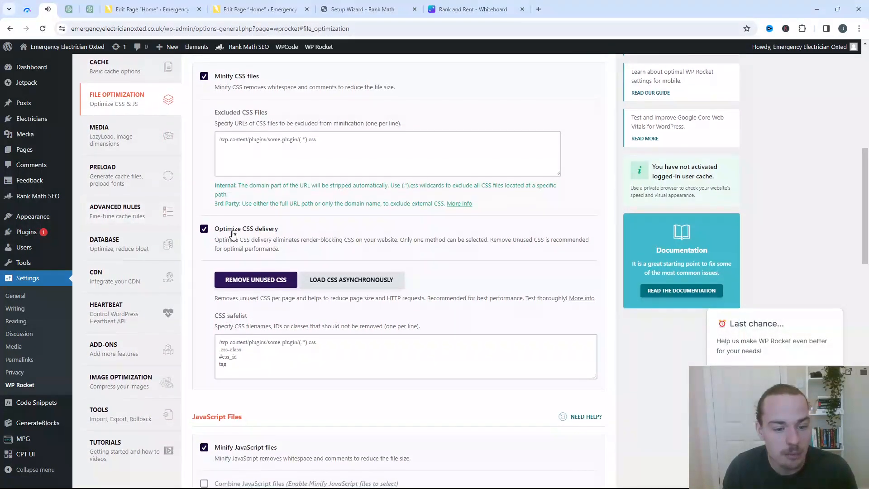
Review WP Rocket's File Optimization, Cache and Dashboard pages, then return to Installed Plugins.
{"action": "scroll", "scroll_direction": "down", "scroll_amount": 3}
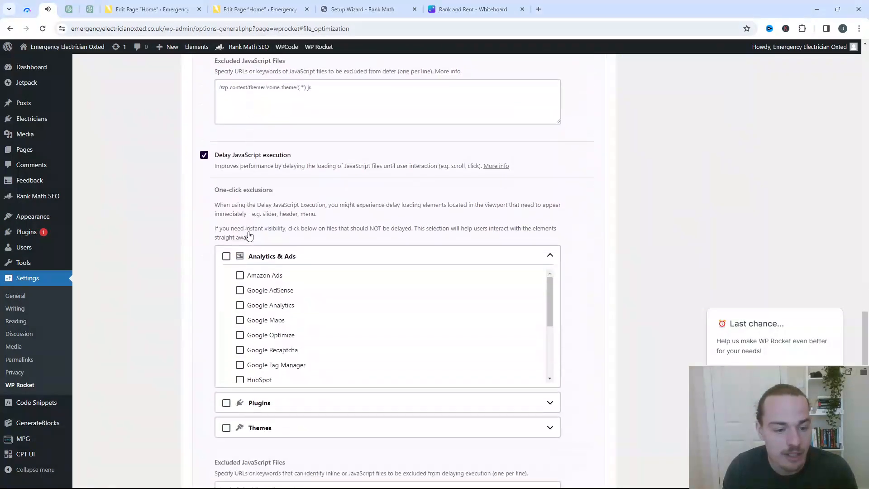
{"action": "scroll", "scroll_direction": "up", "scroll_amount": 3}
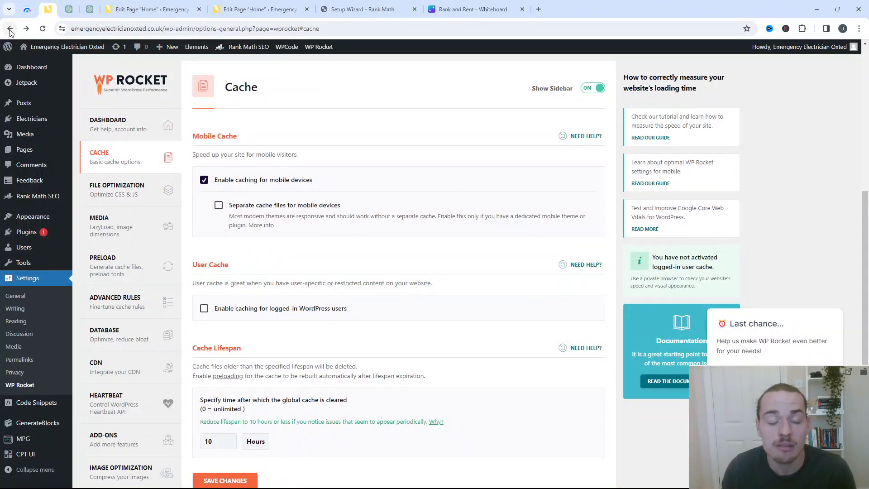
{"action": "mouse_move", "coordinate": [9, 28]}
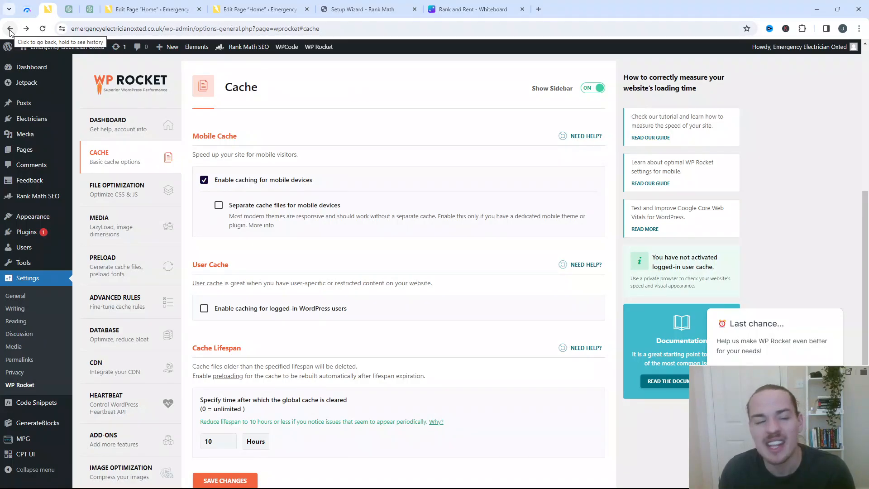
{"action": "mouse_move", "coordinate": [23, 102]}
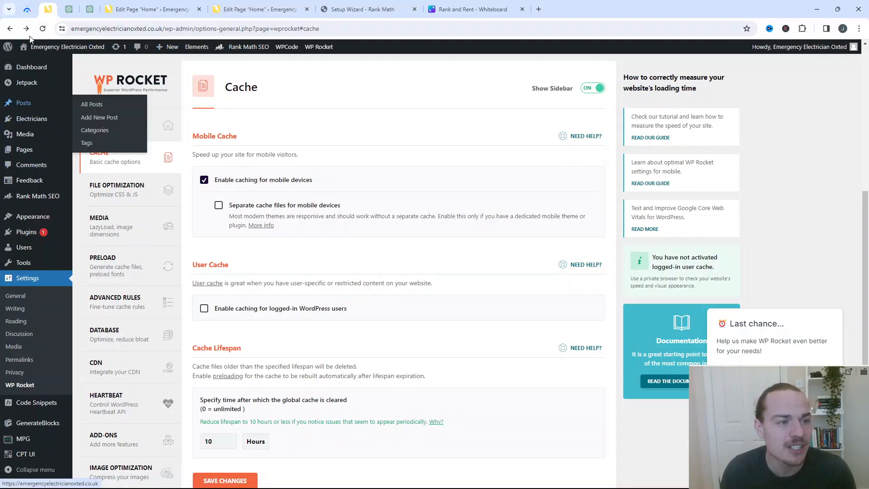
{"action": "left_click", "coordinate": [108, 124]}
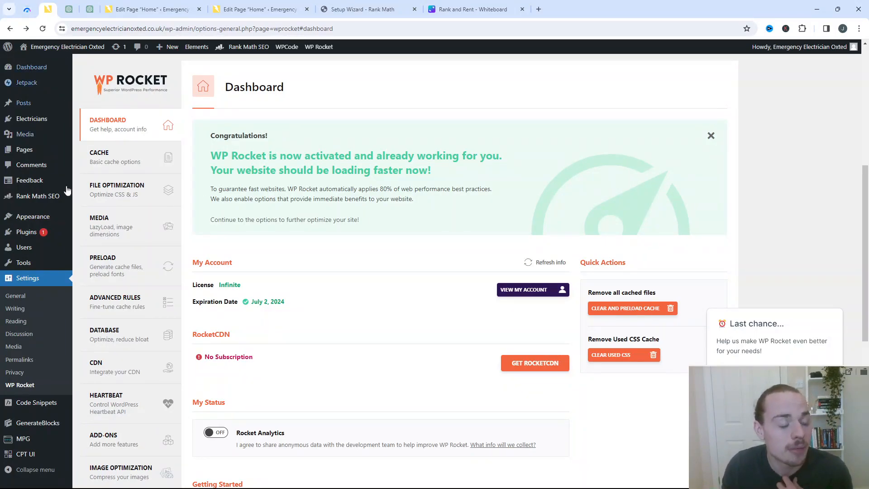
{"action": "mouse_move", "coordinate": [26, 232]}
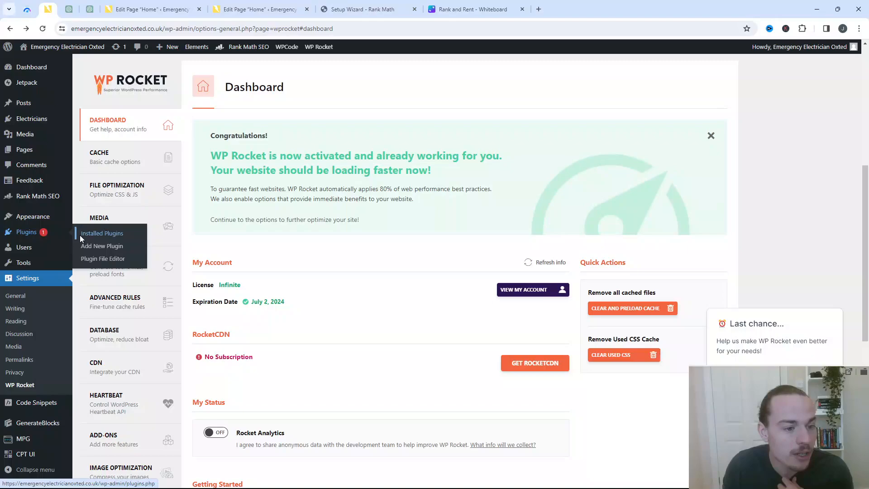
{"action": "left_click", "coordinate": [103, 233]}
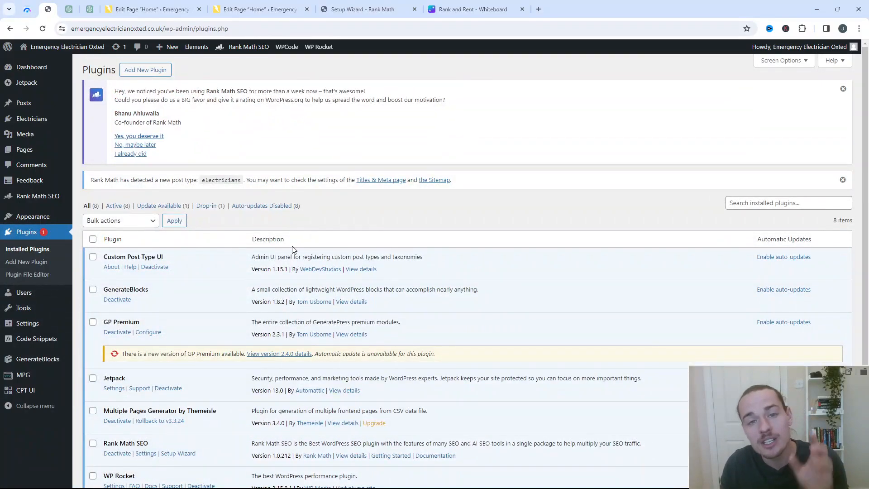
{"action": "scroll", "scroll_direction": "down", "scroll_amount": 3}
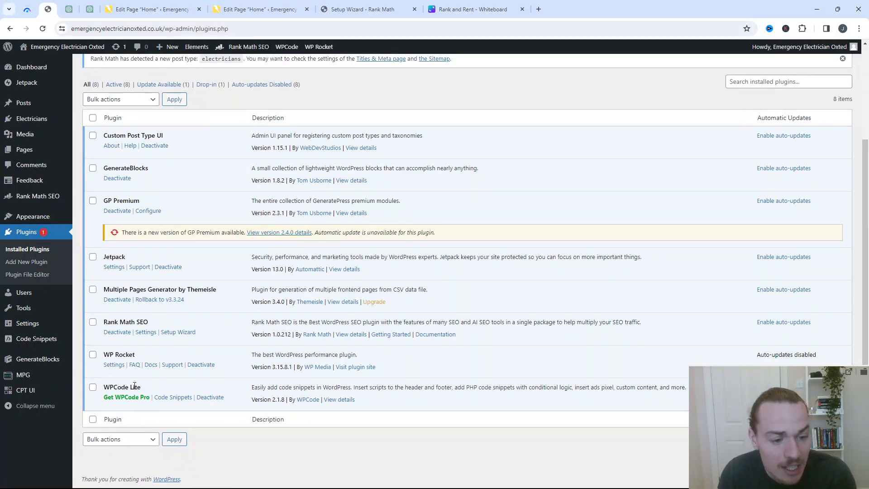
{"action": "double_click", "coordinate": [122, 387]}
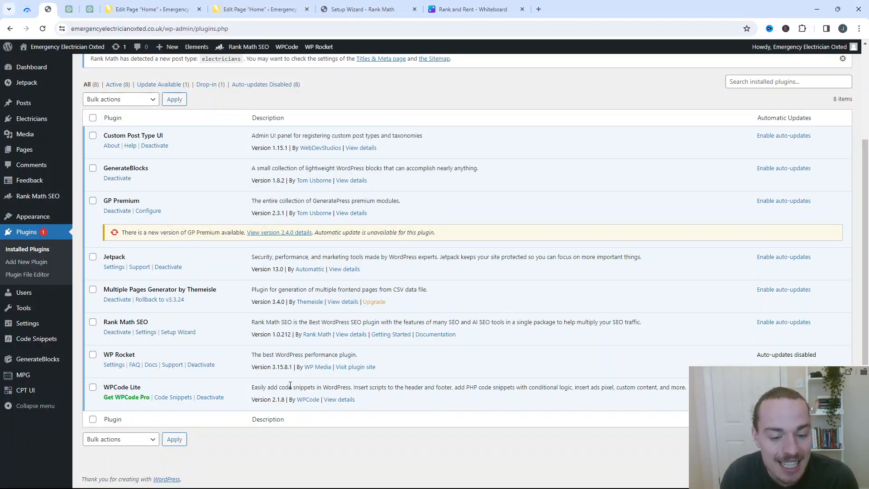
{"action": "double_click", "coordinate": [283, 386]}
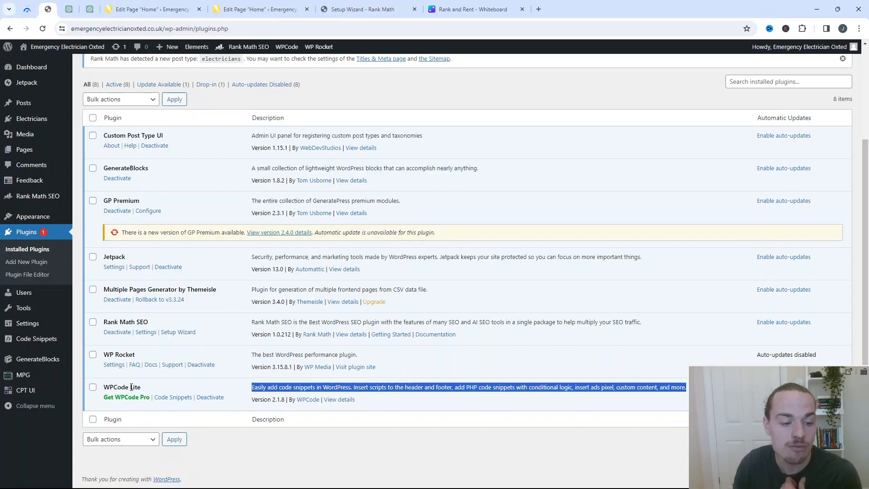
{"action": "double_click", "coordinate": [360, 386]}
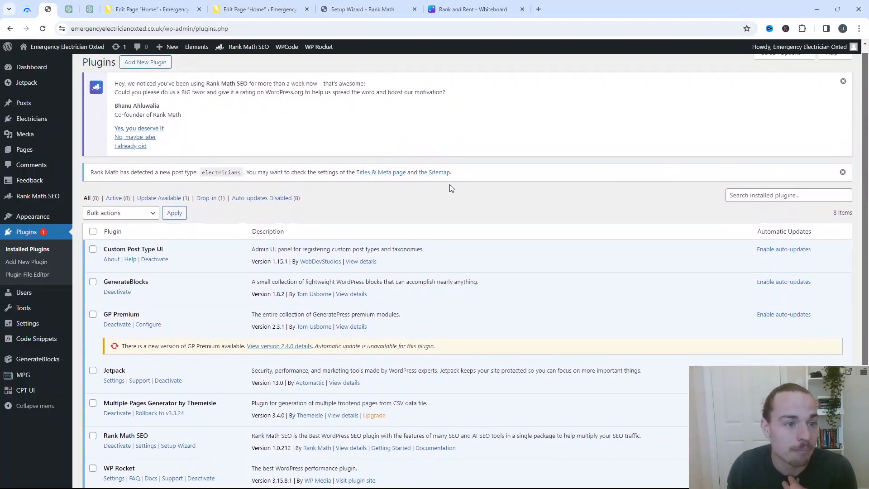
{"action": "mouse_move", "coordinate": [340, 205]}
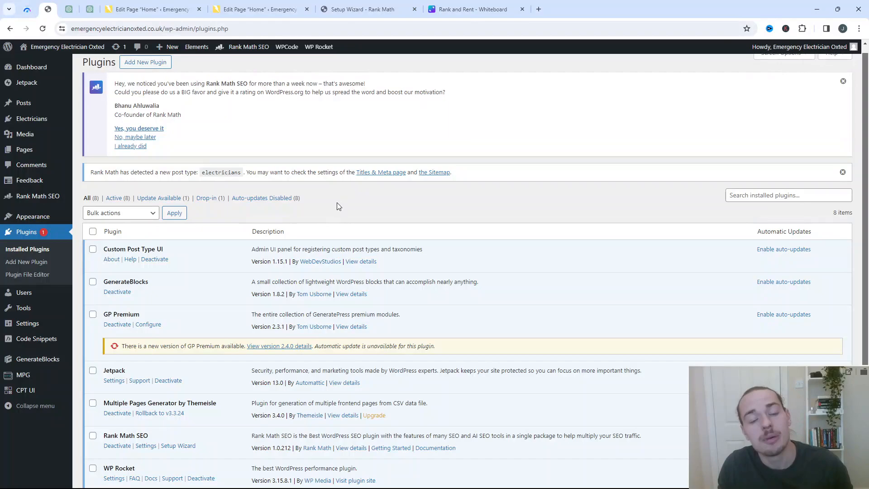
{"action": "mouse_move", "coordinate": [295, 209]}
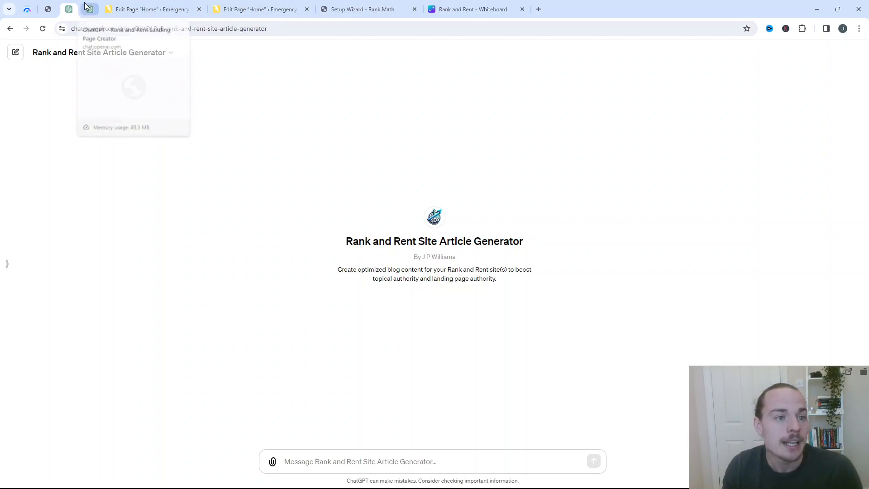
Show ChatGPT's Rank and Rent Landing Page Creator, then switch to the Canva Plugin Criteria whiteboard.
{"action": "left_click", "coordinate": [89, 9]}
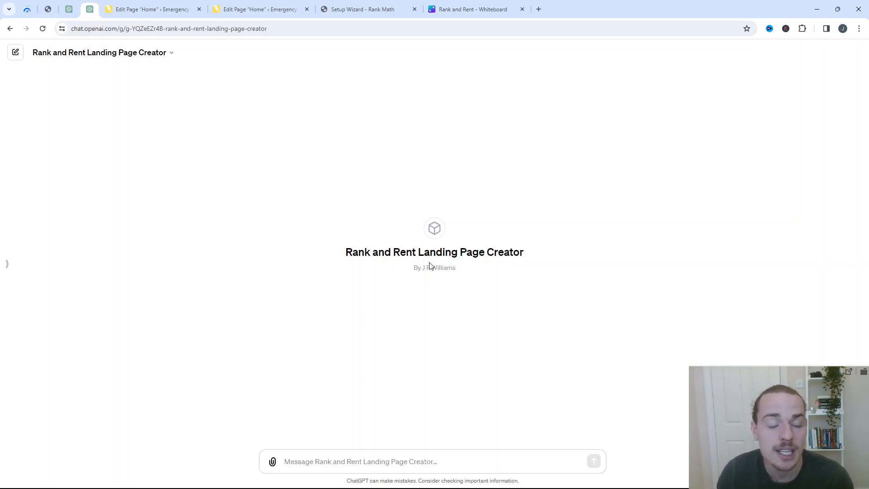
{"action": "mouse_move", "coordinate": [442, 289]}
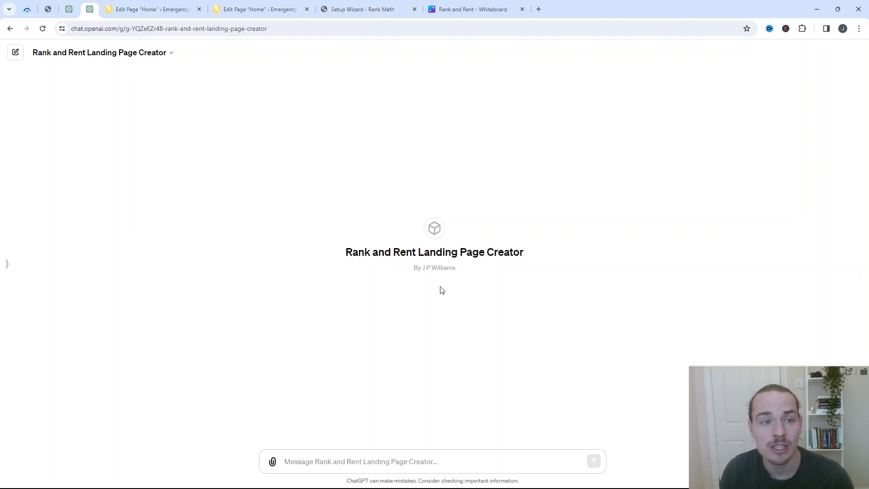
{"action": "left_click", "coordinate": [259, 10]}
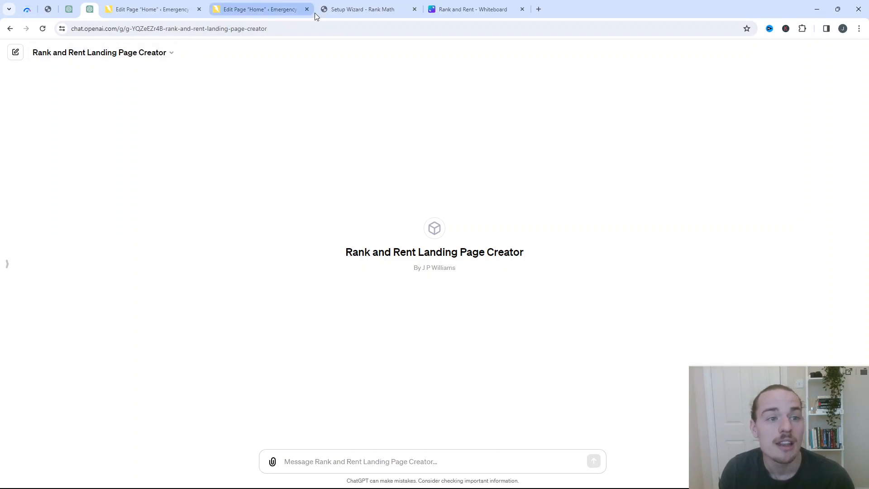
{"action": "left_click", "coordinate": [472, 9]}
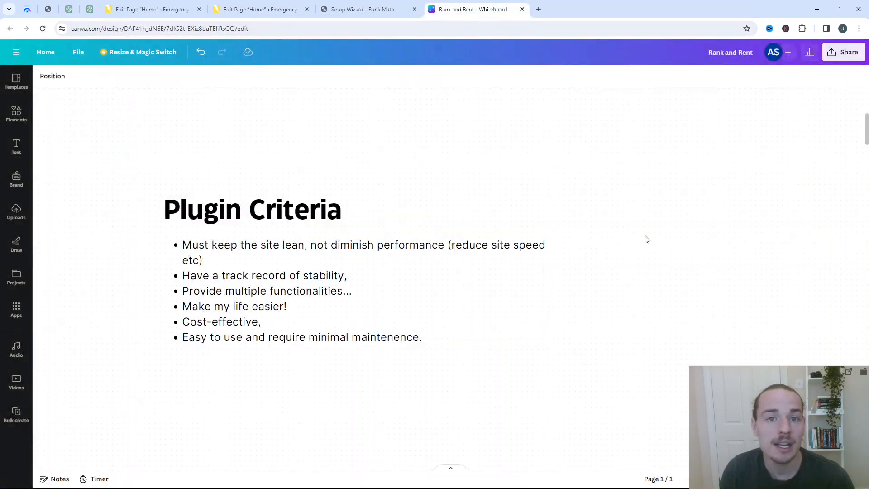